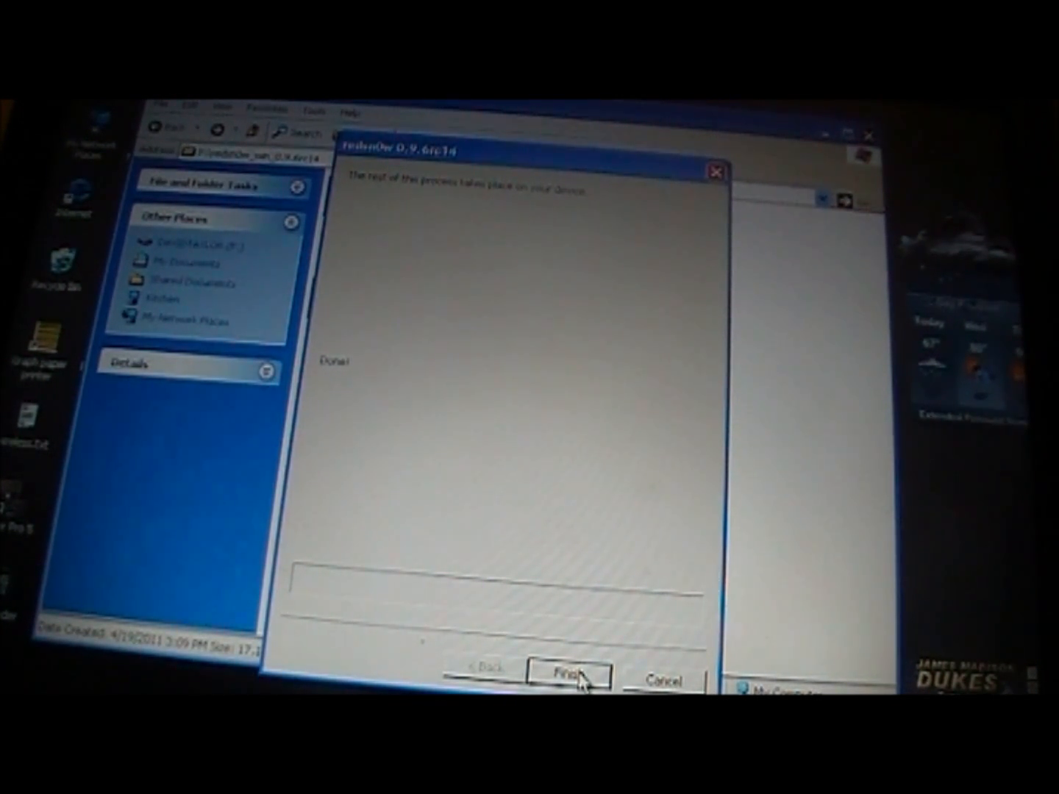
Step: Finish the redsn0w 'Done!' dialog, returning to the drive's downloads folder
left_click(571, 678)
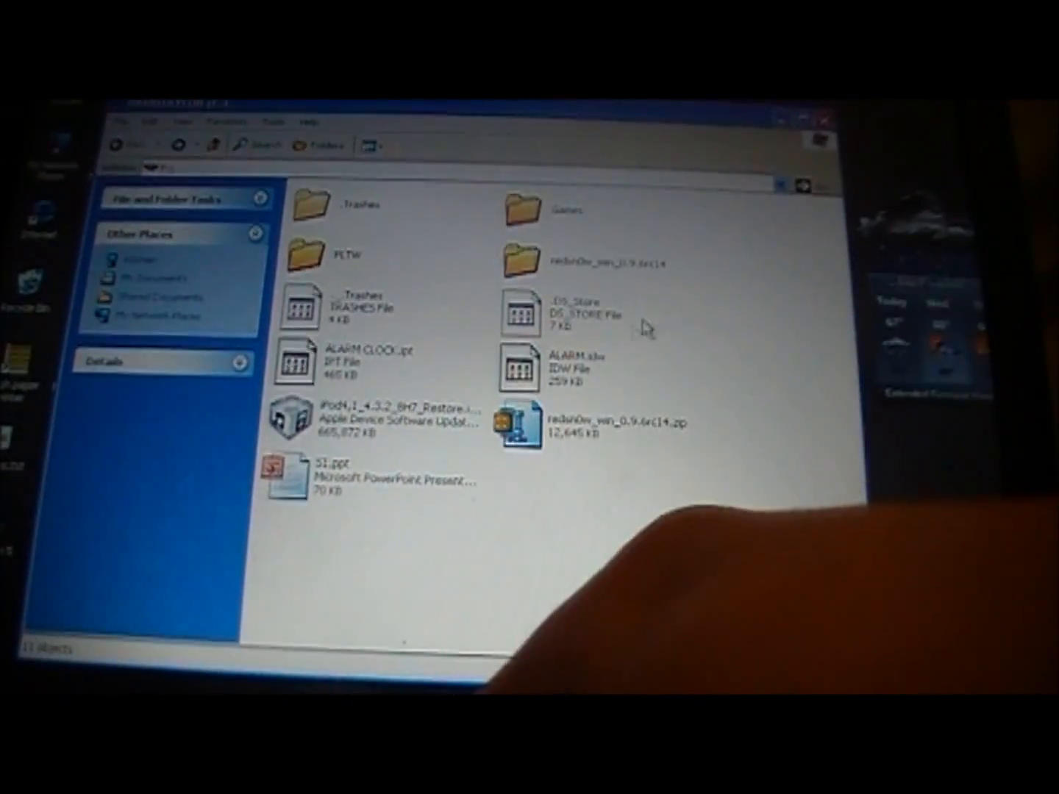
left_click(354, 420)
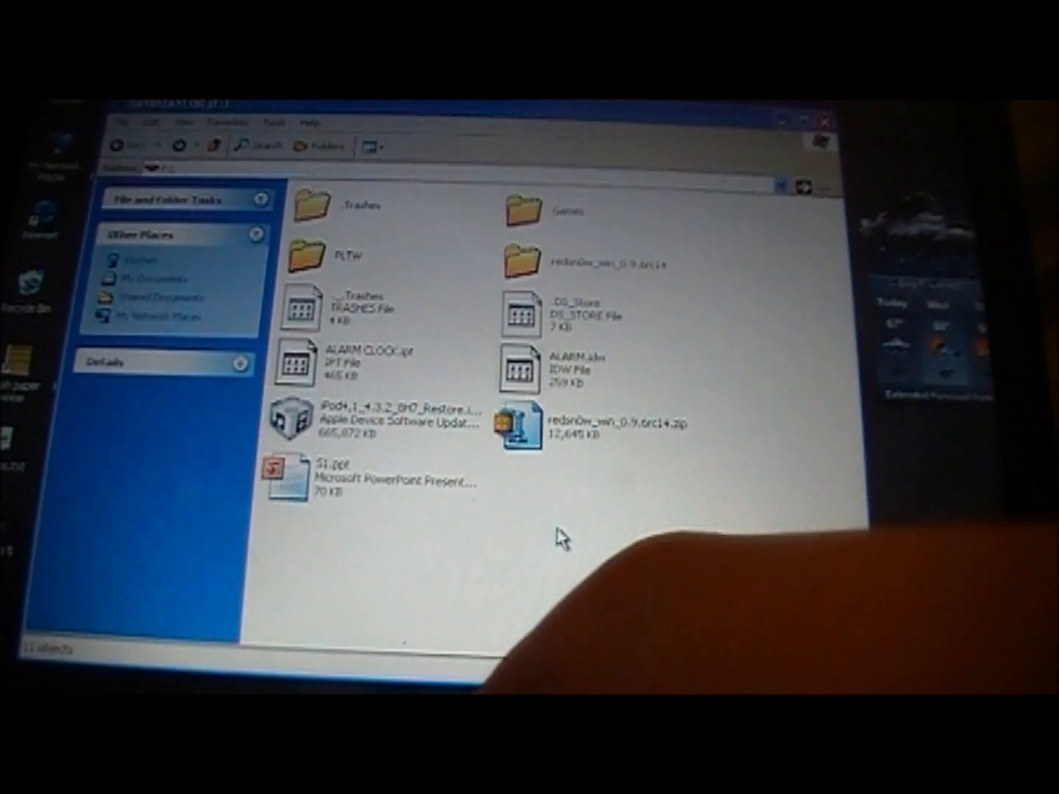
Step: Launch redsn0w.exe from the redsn0w_win_0.9.6rc14 folder
left_click(584, 259)
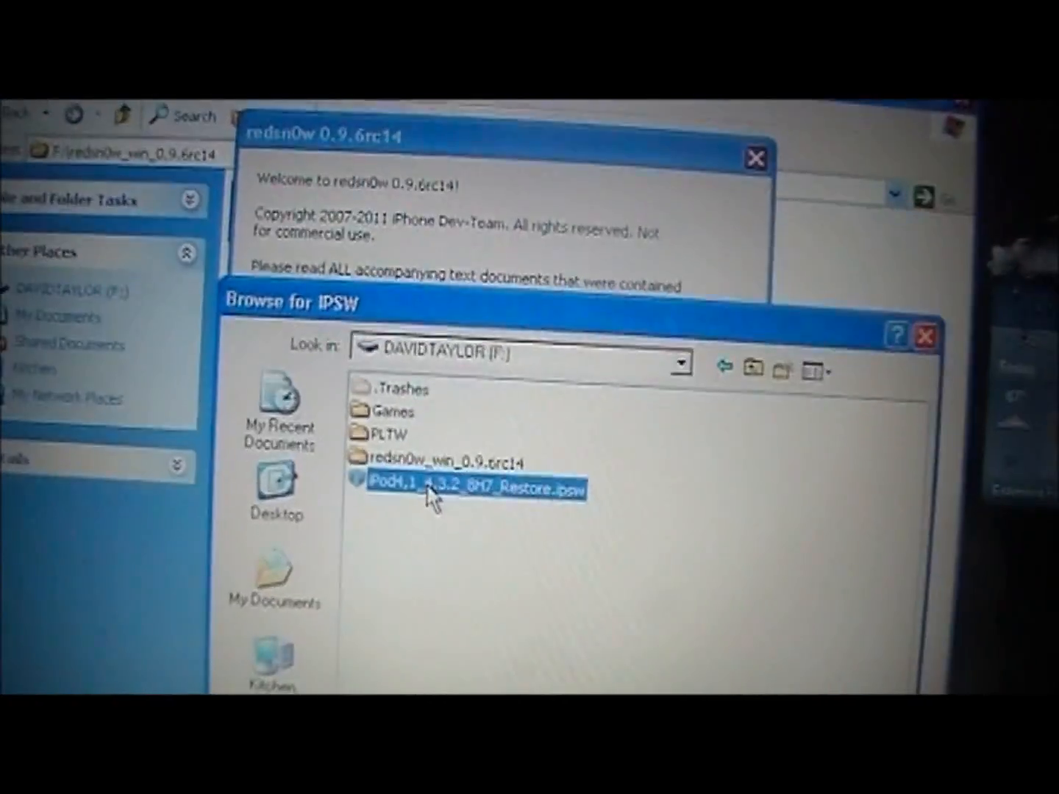
Step: Load iPod4,1_4.3.2_8H7_Restore.ipsw as the firmware to jailbreak
double_click(474, 489)
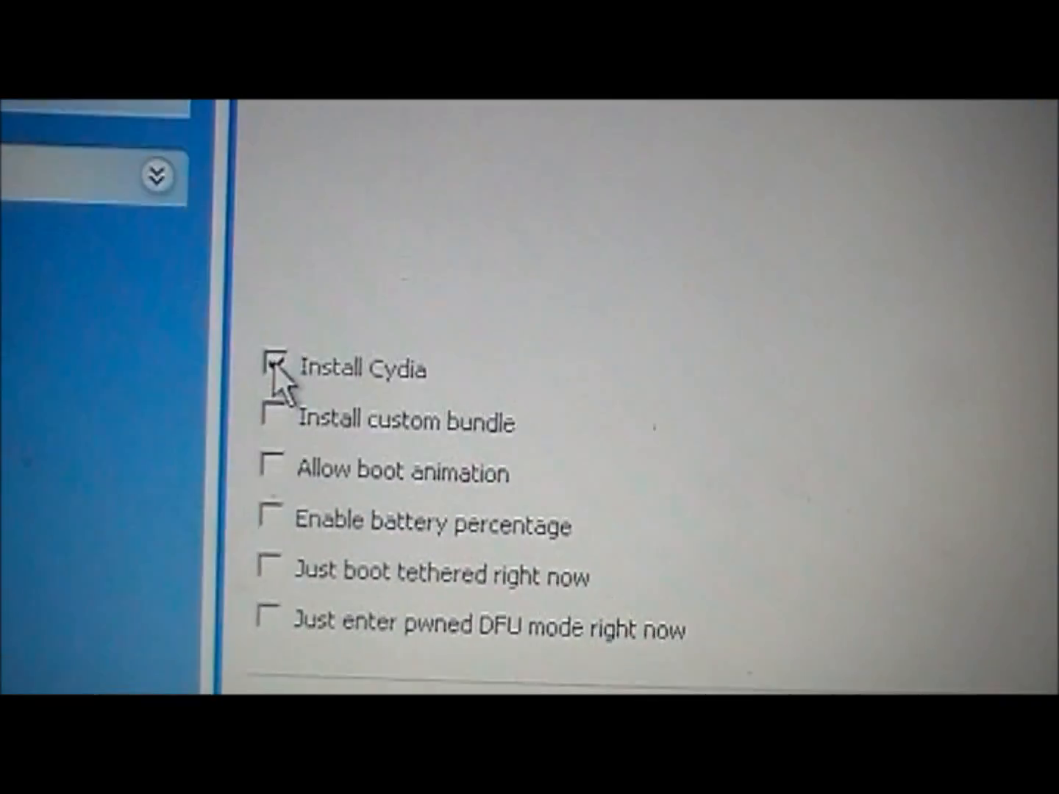
Step: Re-check Install Cydia and continue to the 'device OFF and PLUGGED IN' page
left_click(271, 366)
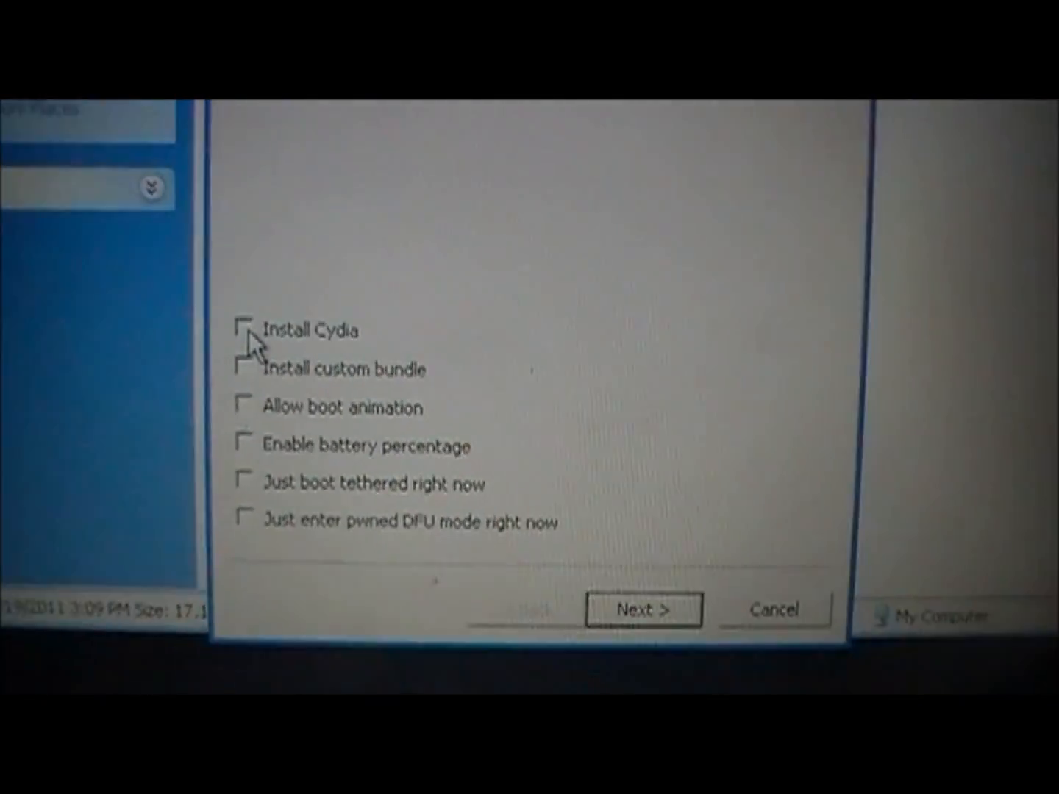
left_click(641, 609)
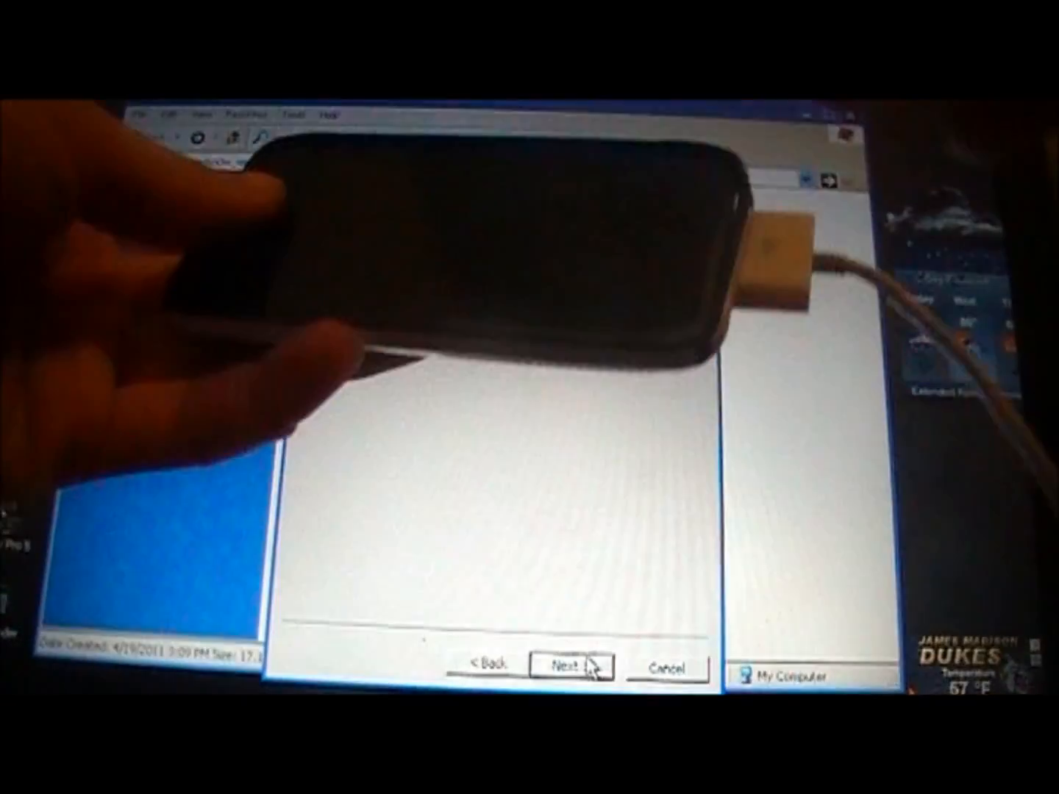
left_click(570, 668)
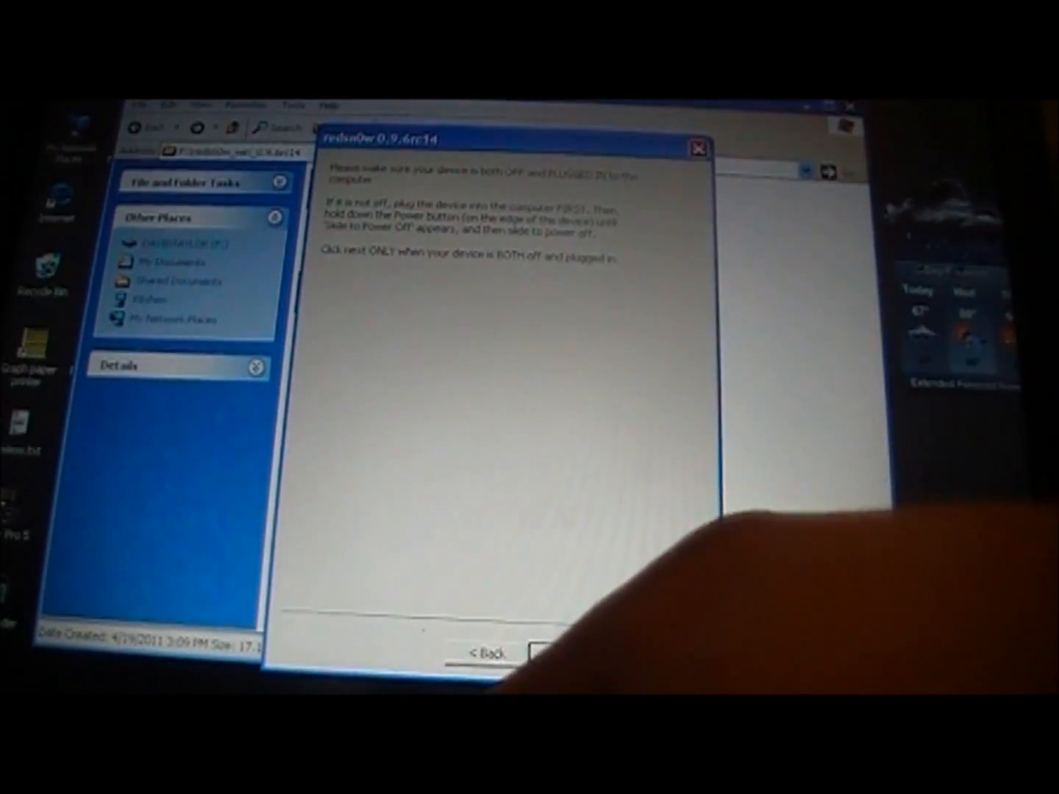